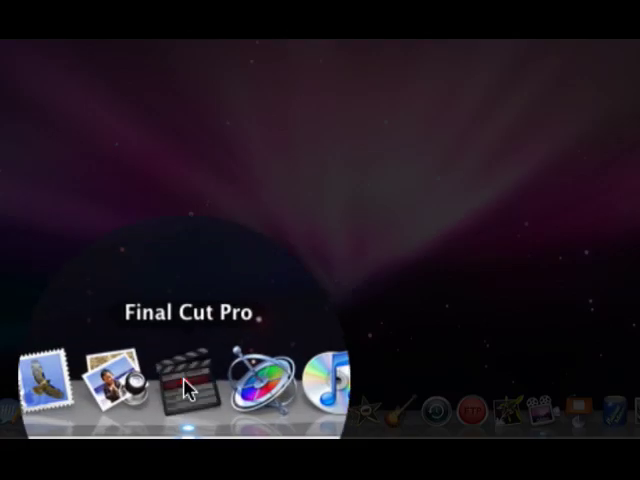
# Launch Final Cut Pro from the Dock, opening the project with its logged clips
pyautogui.click(190, 384)
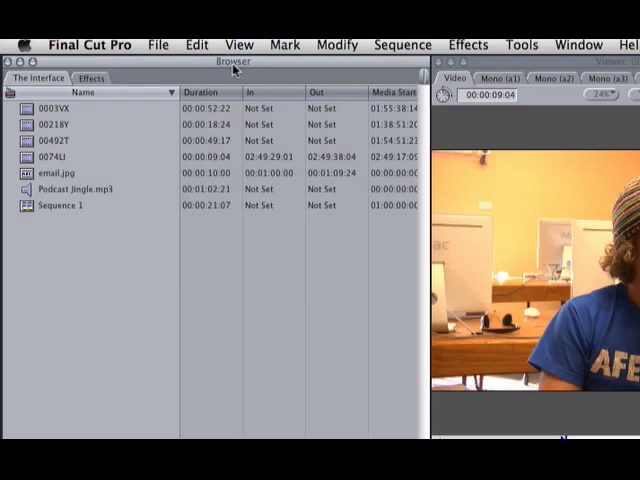
pyautogui.moveTo(24, 236)
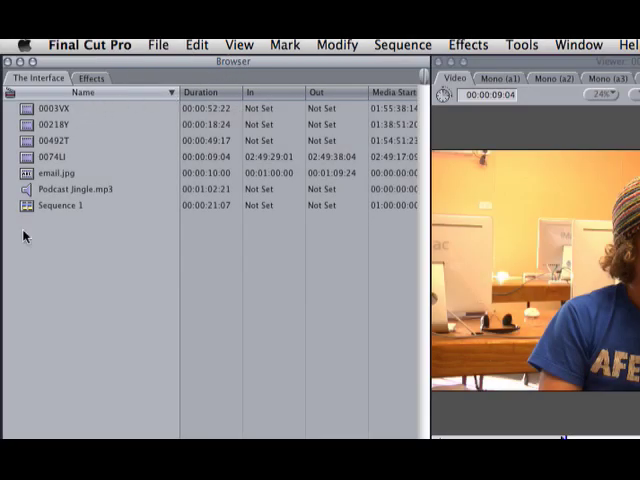
pyautogui.moveTo(50, 280)
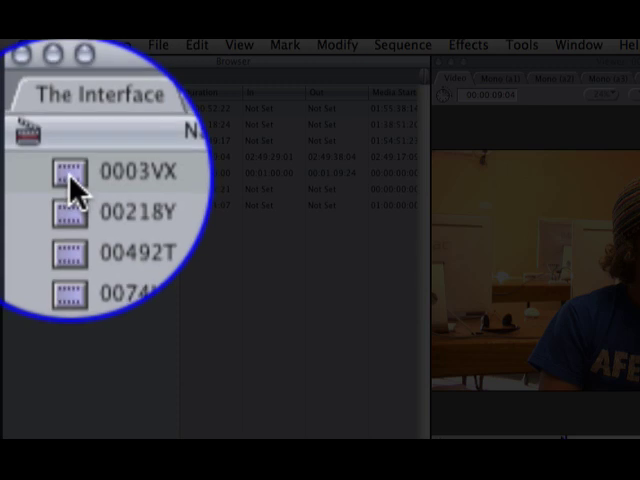
pyautogui.scroll(-3)
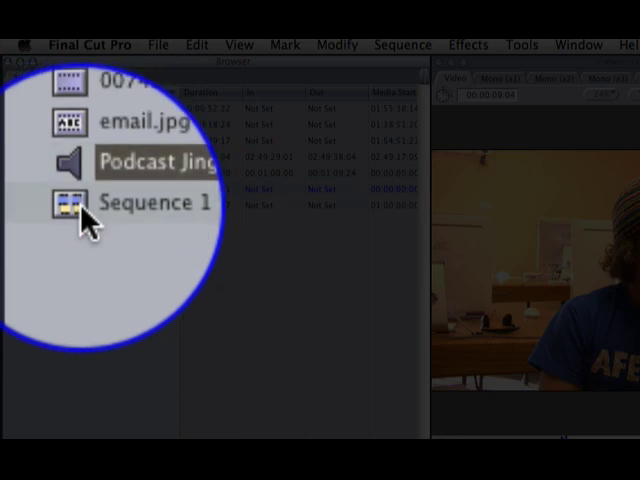
pyautogui.click(56, 204)
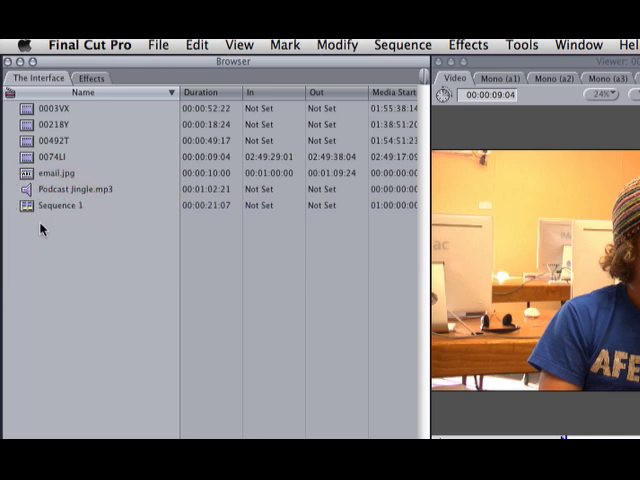
# Create a new Browser bin named Clips
pyautogui.rightClick(44, 224)
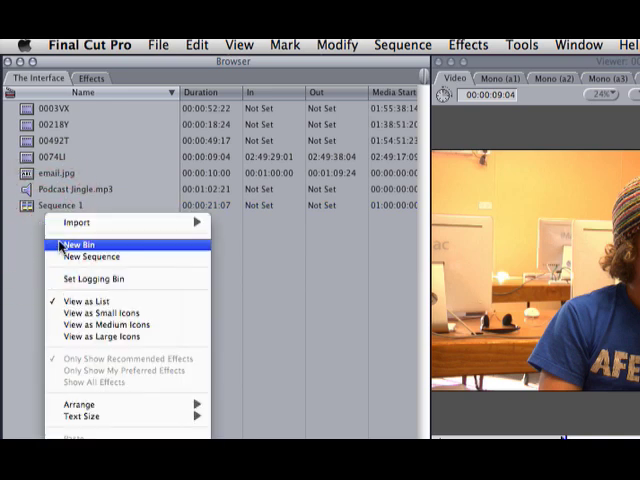
pyautogui.click(78, 244)
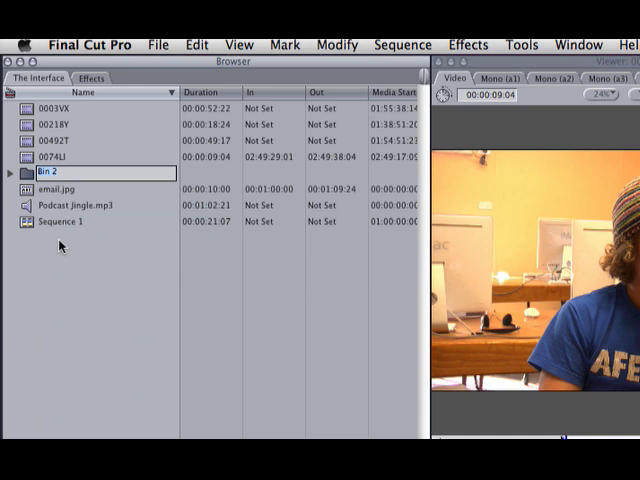
pyautogui.write('Clips')
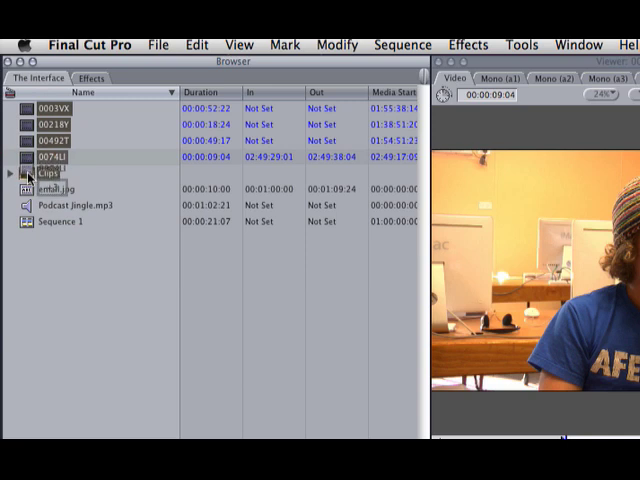
# Move the four video clips into the Clips bin and review it in its own tab
pyautogui.click(10, 108)
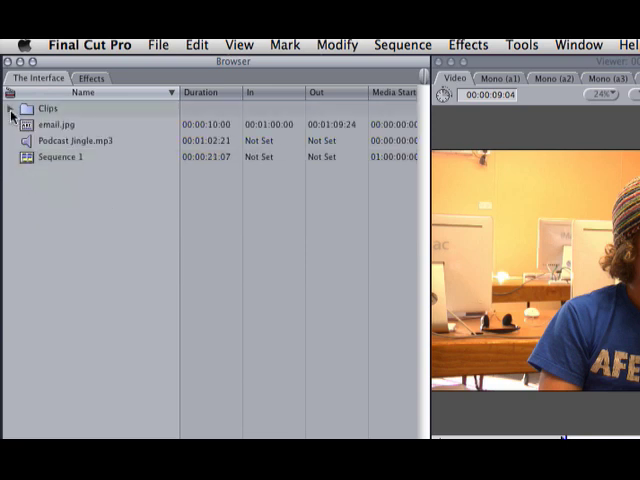
pyautogui.click(12, 108)
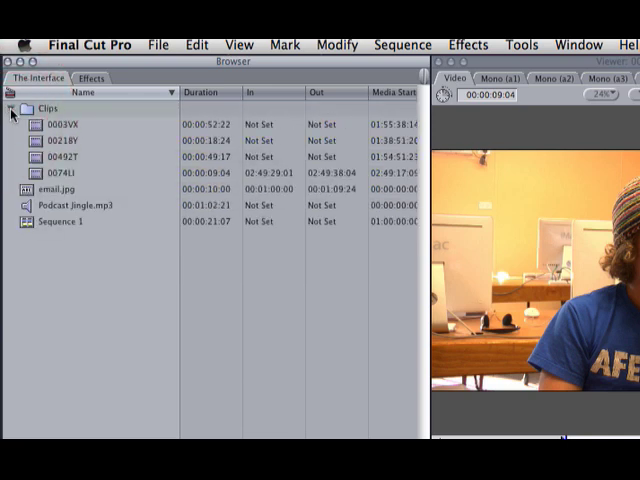
pyautogui.doubleClick(48, 108)
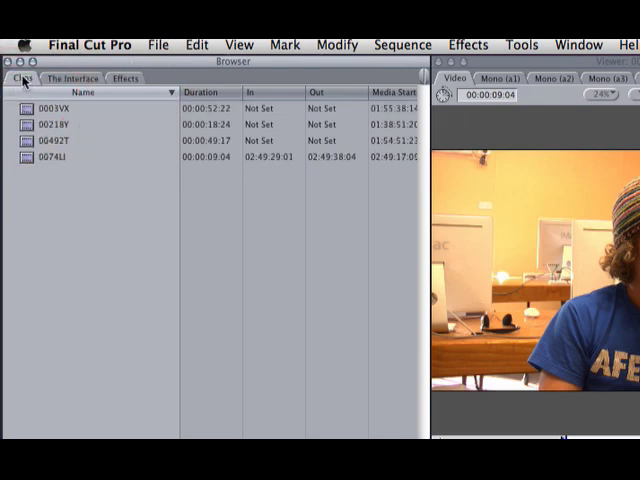
pyautogui.click(36, 78)
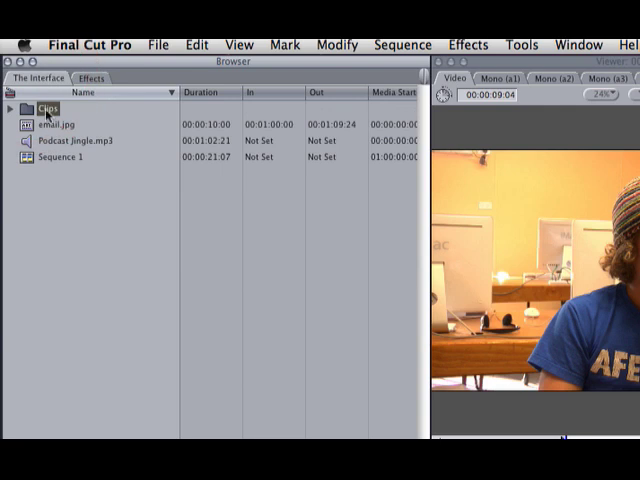
pyautogui.click(62, 232)
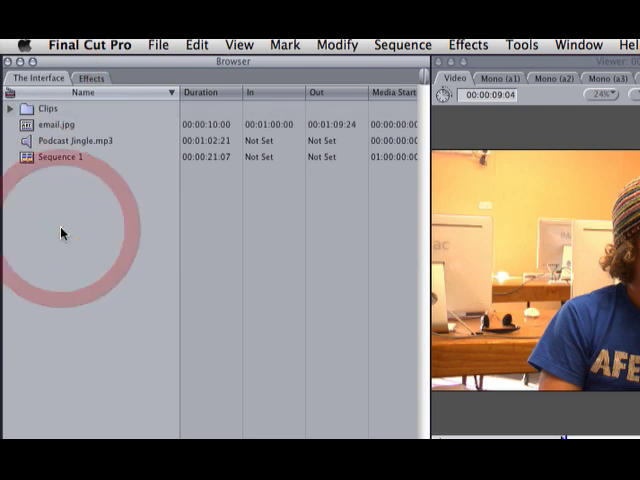
pyautogui.rightClick(60, 210)
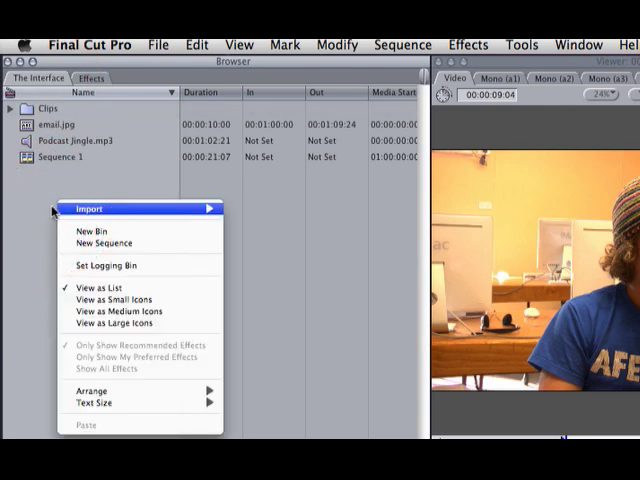
pyautogui.click(118, 312)
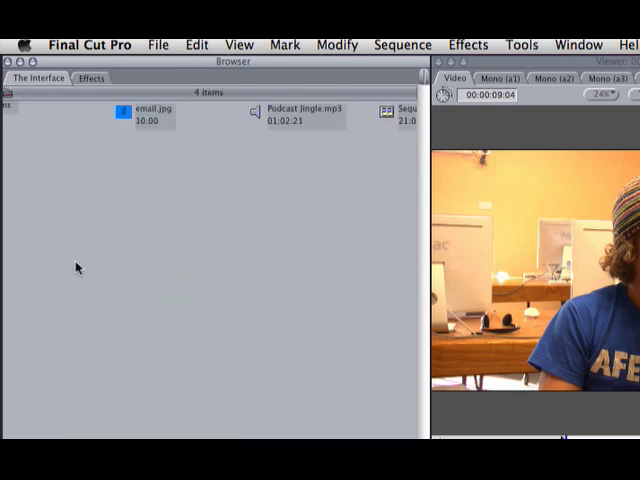
pyautogui.rightClick(78, 268)
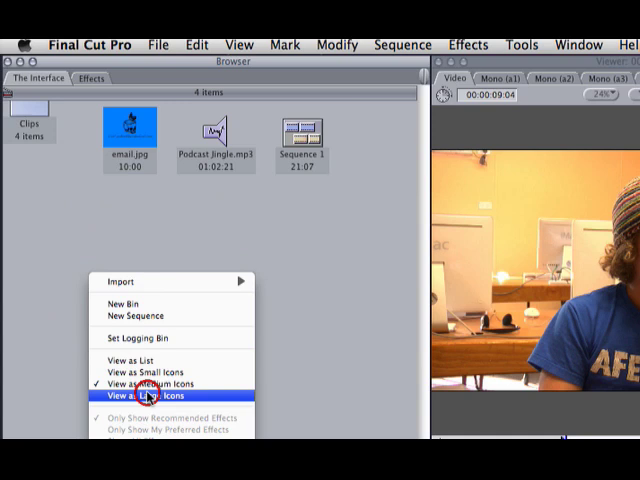
pyautogui.click(148, 396)
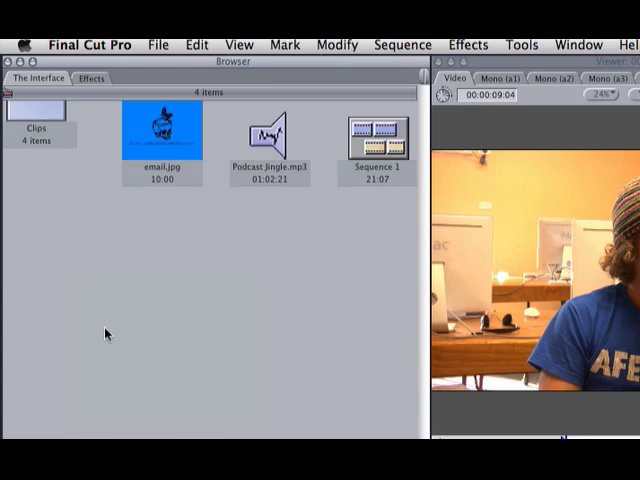
pyautogui.rightClick(108, 334)
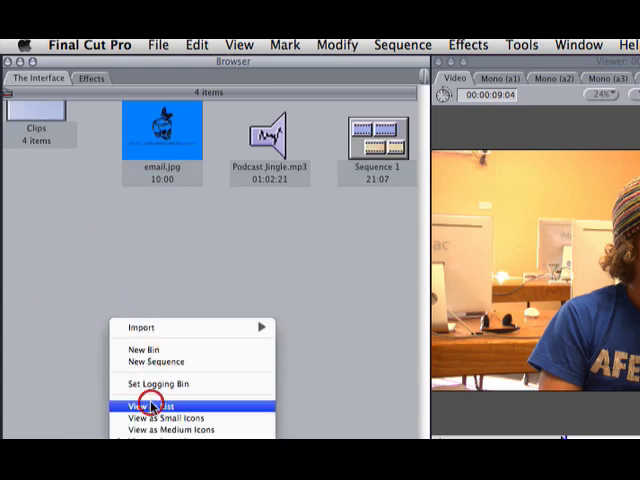
pyautogui.click(152, 404)
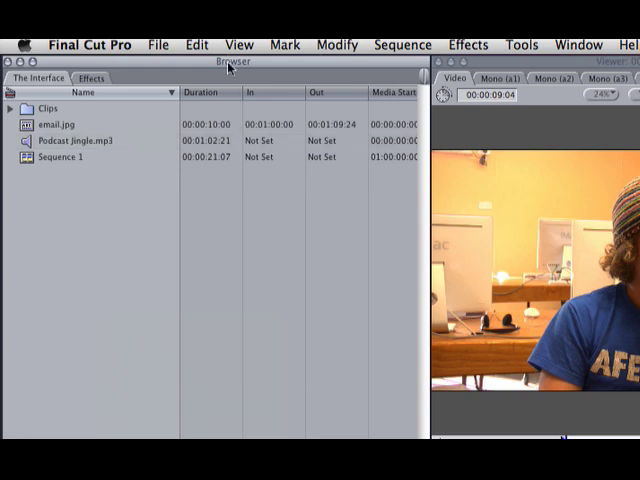
pyautogui.moveTo(220, 104)
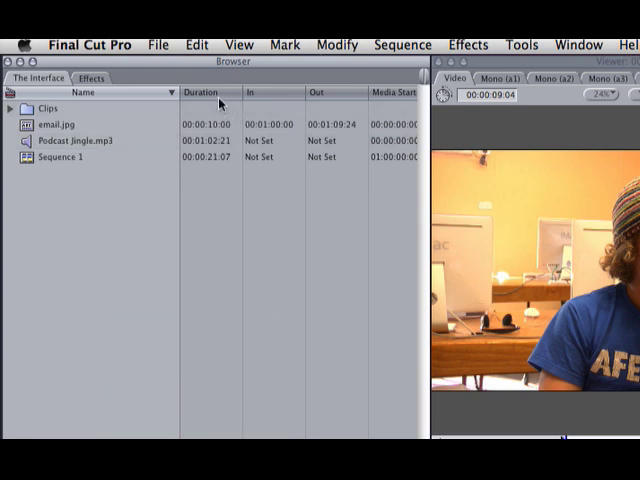
# Reveal the Browser's Tracks, Good, Log Note and Label columns and expand the Clips bin
pyautogui.hscroll(3)
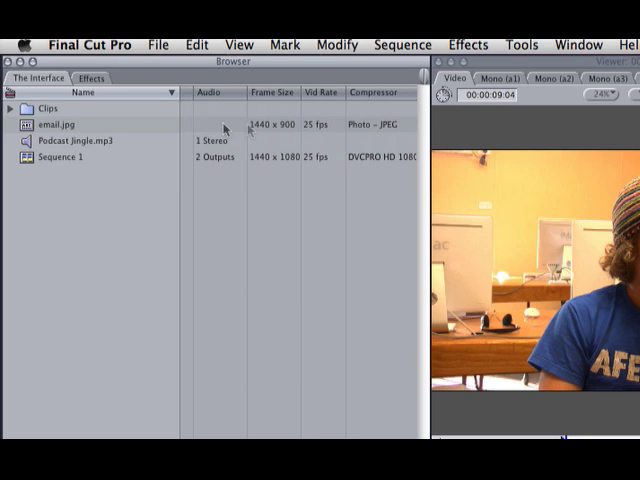
pyautogui.click(12, 108)
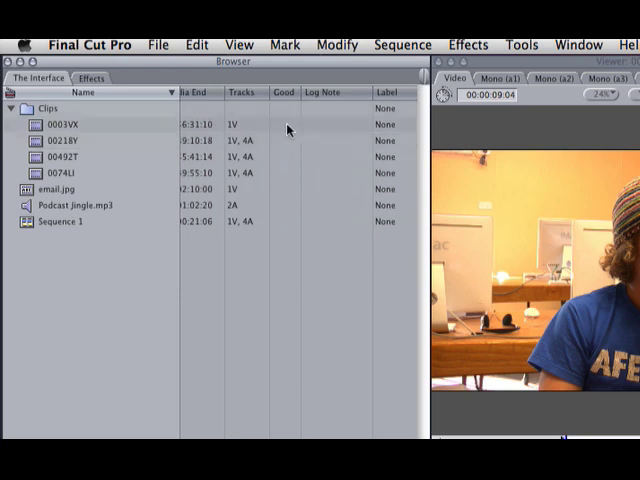
pyautogui.moveTo(282, 126)
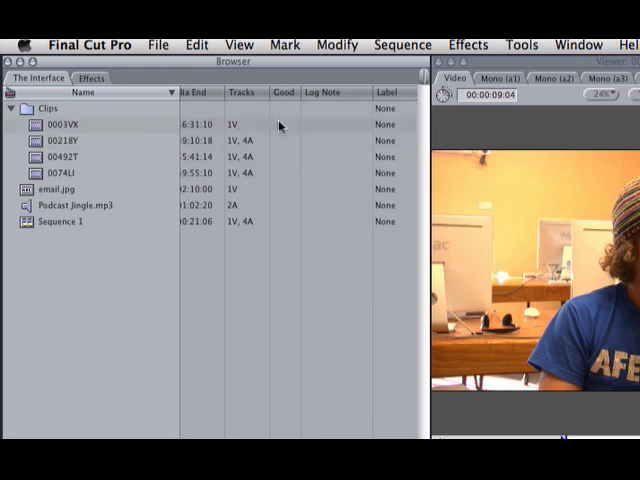
# Mark clip 0003VX as Good, set 00218Y to No, and start a log note for 0003VX
pyautogui.click(282, 124)
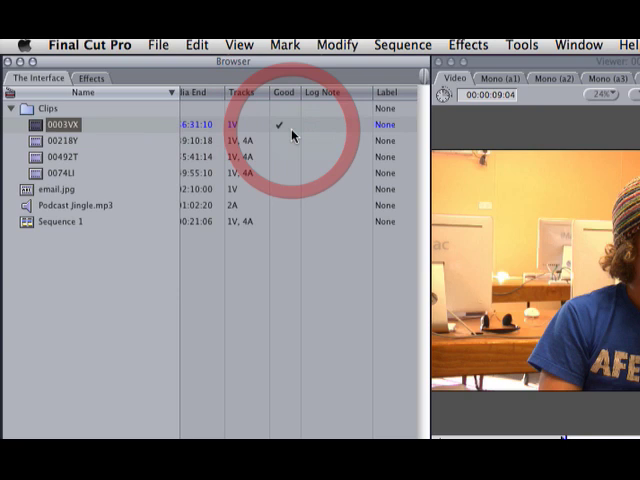
pyautogui.click(284, 140)
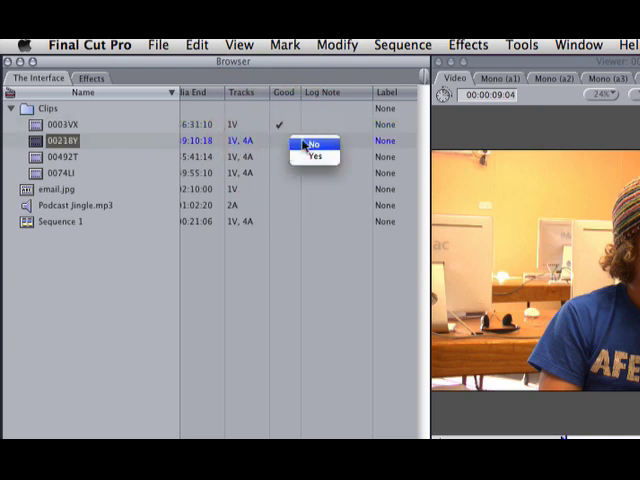
pyautogui.click(316, 140)
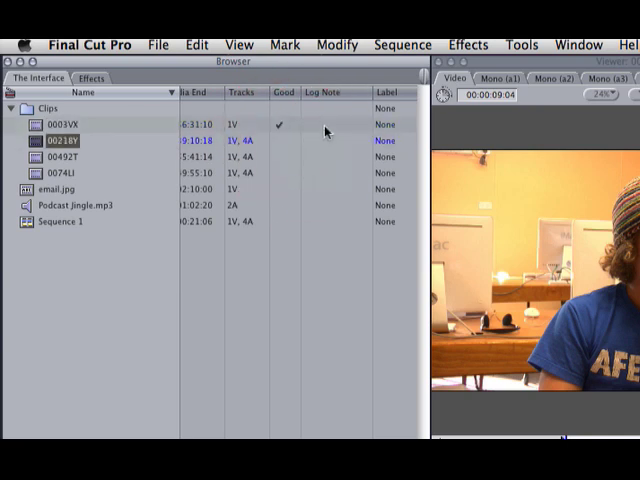
pyautogui.moveTo(302, 140)
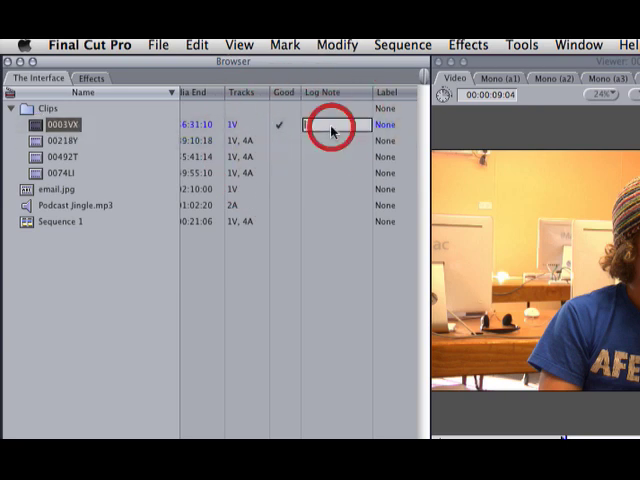
pyautogui.click(332, 124)
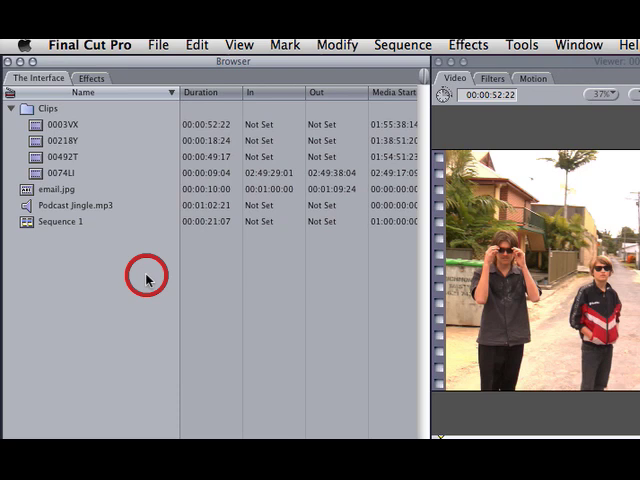
pyautogui.moveTo(84, 90)
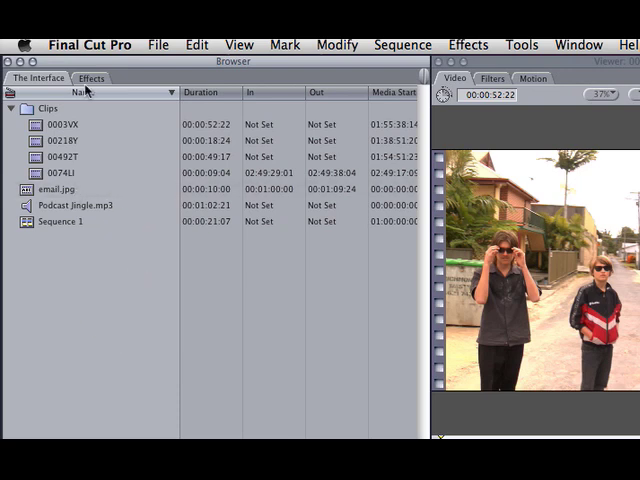
# Browse the Effects library with Video Transitions and Video Filters expanded
pyautogui.click(92, 78)
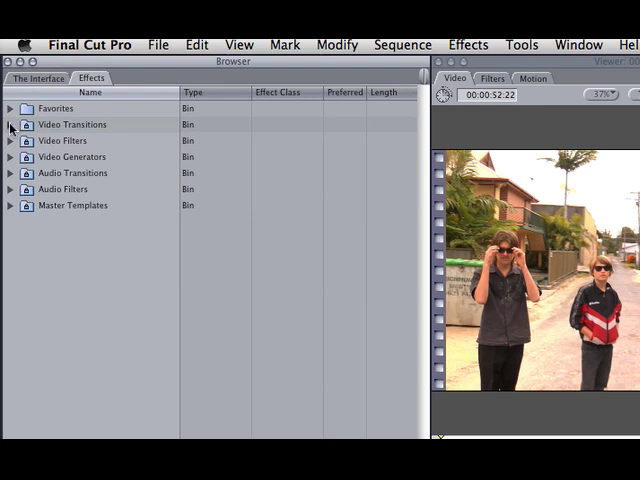
pyautogui.click(10, 124)
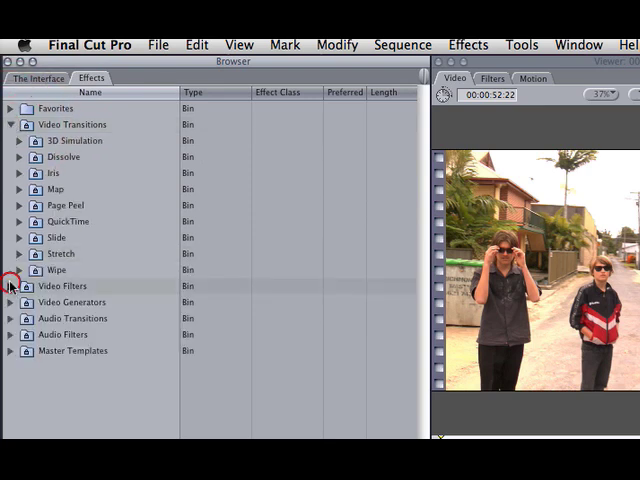
pyautogui.click(8, 286)
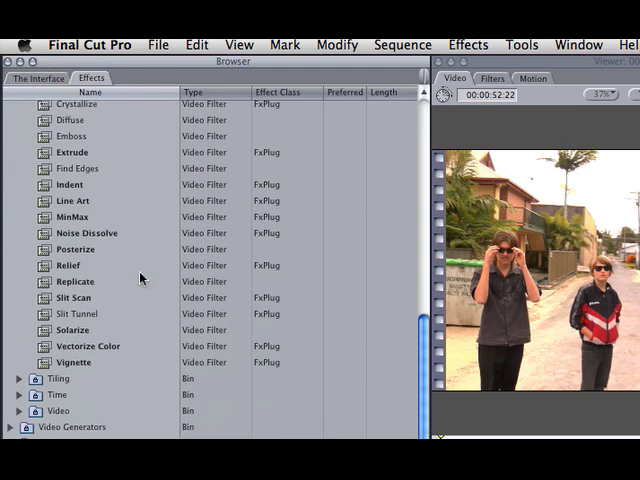
pyautogui.scroll(3)
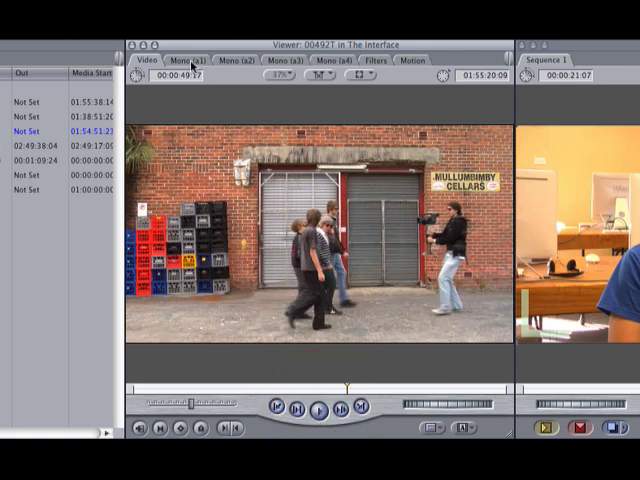
# Show the interview clip's Mono (a1) audio waveform in the Viewer, then return to its video
pyautogui.click(188, 60)
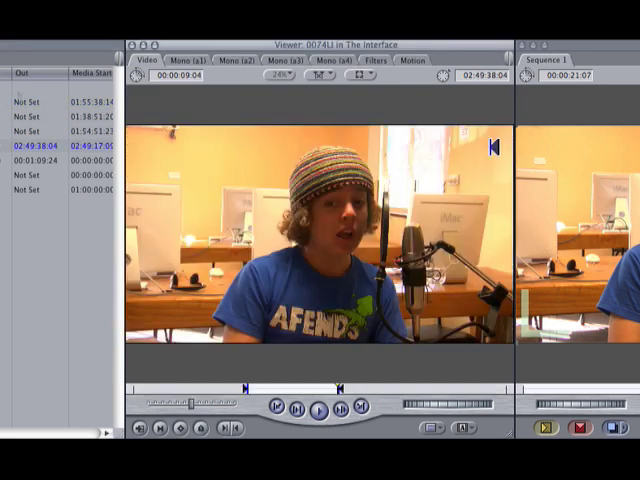
pyautogui.click(188, 60)
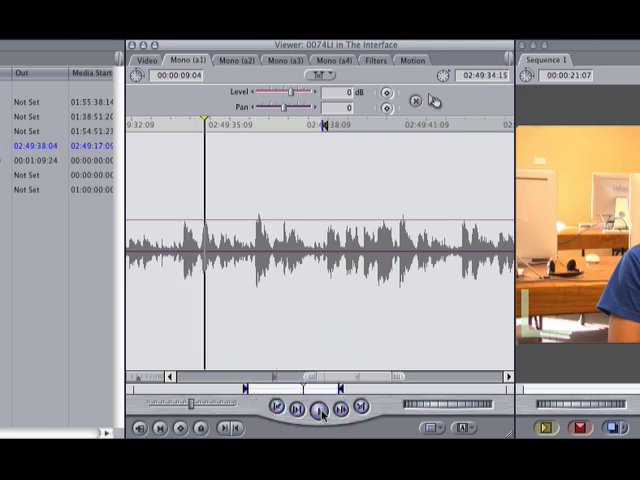
pyautogui.click(146, 60)
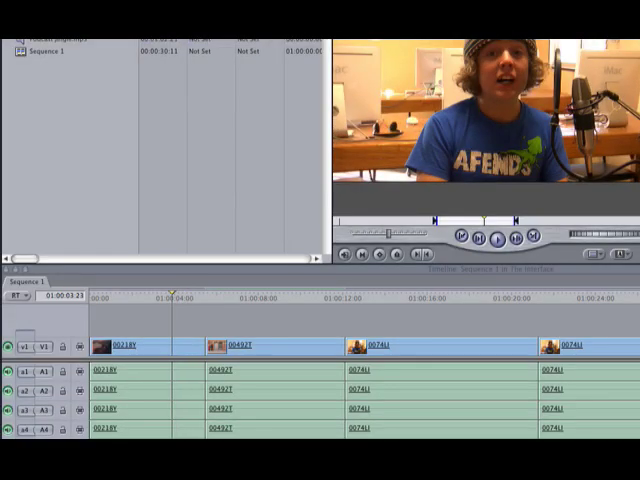
pyautogui.moveTo(200, 324)
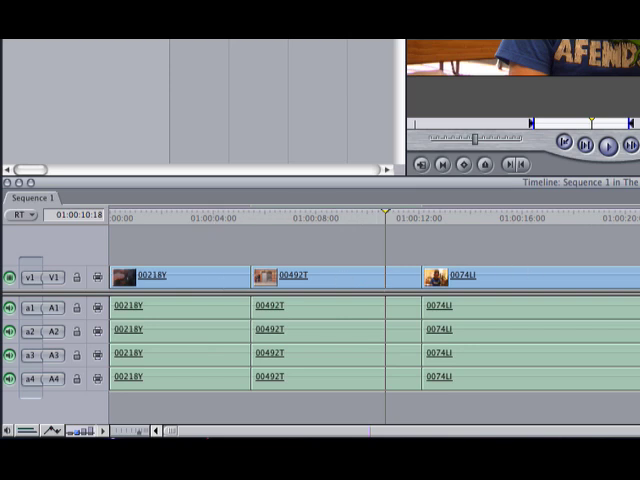
pyautogui.moveTo(592, 340)
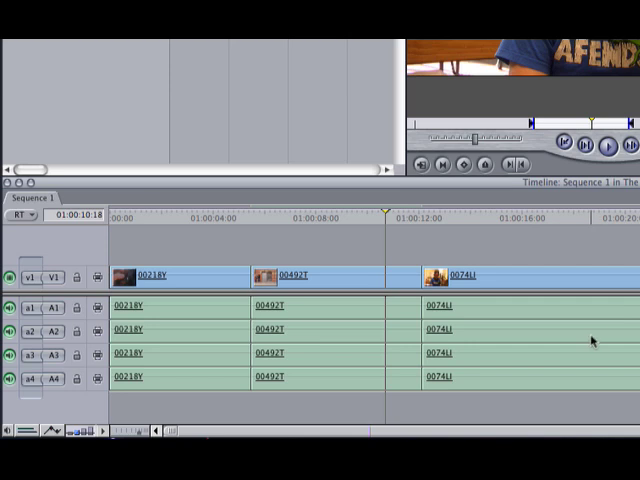
# Zoom the Timeline in around 01:00:10 and move the playhead into clip 0074JU
pyautogui.click(460, 276)
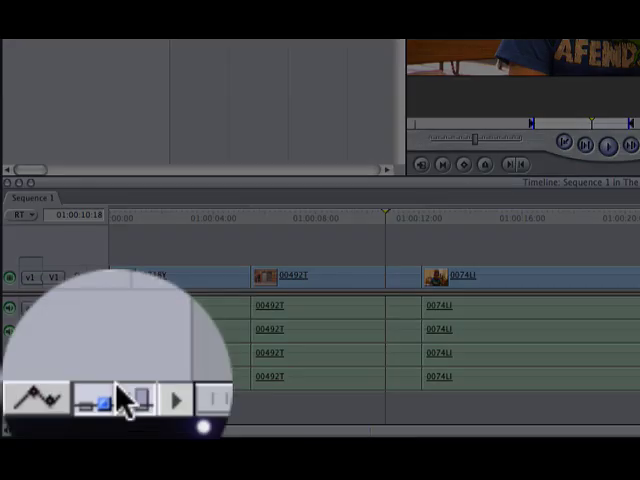
pyautogui.moveTo(120, 400)
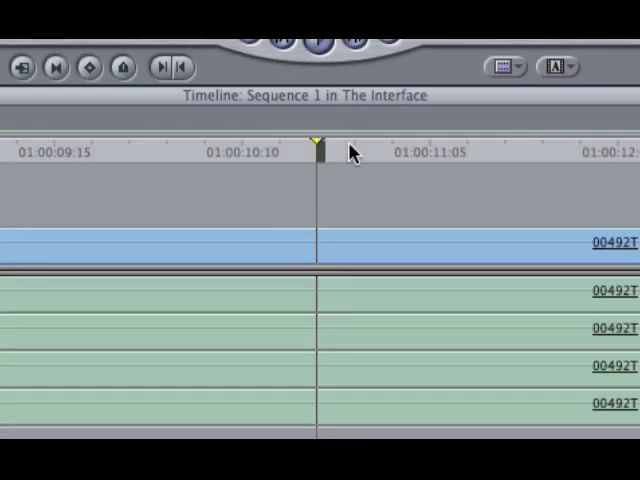
pyautogui.moveTo(324, 136)
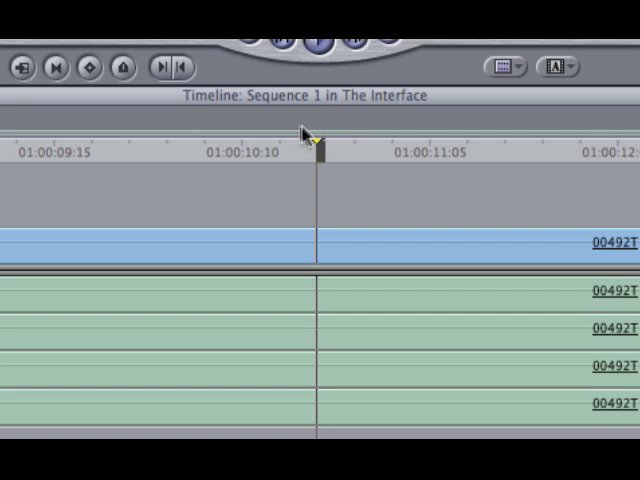
pyautogui.moveTo(304, 136)
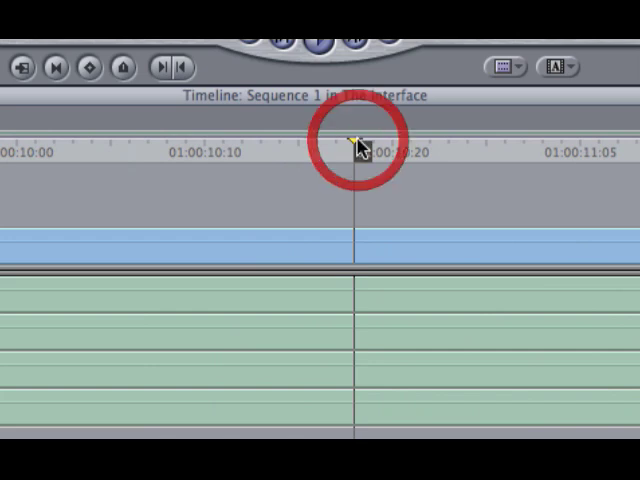
pyautogui.moveTo(356, 140); pyautogui.dragTo(410, 140)
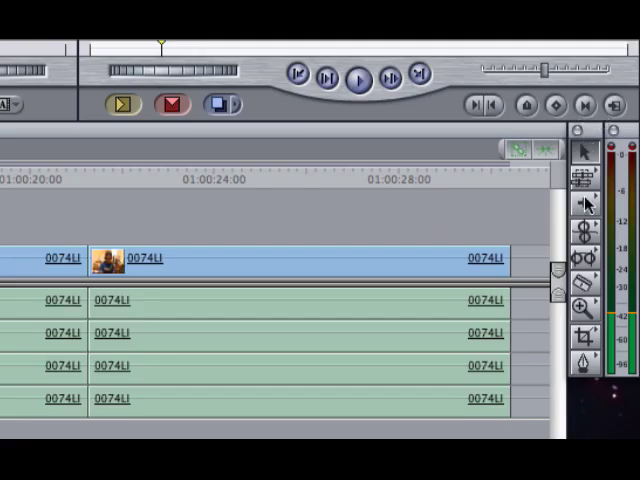
pyautogui.moveTo(582, 260)
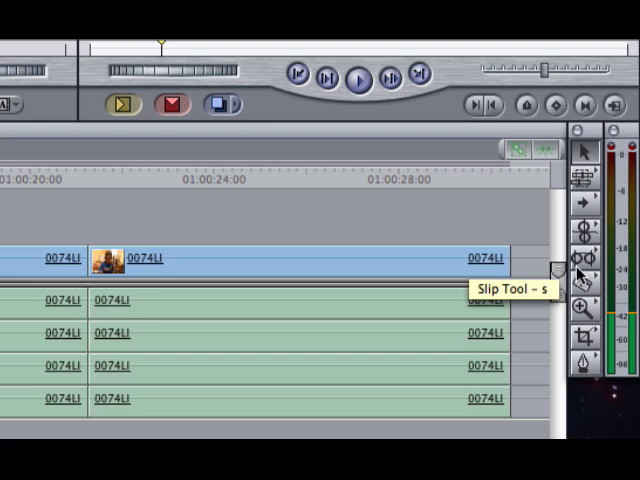
pyautogui.moveTo(584, 308)
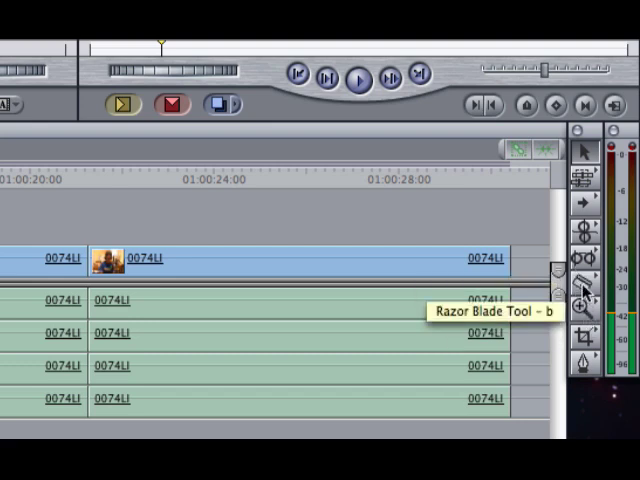
pyautogui.moveTo(630, 136)
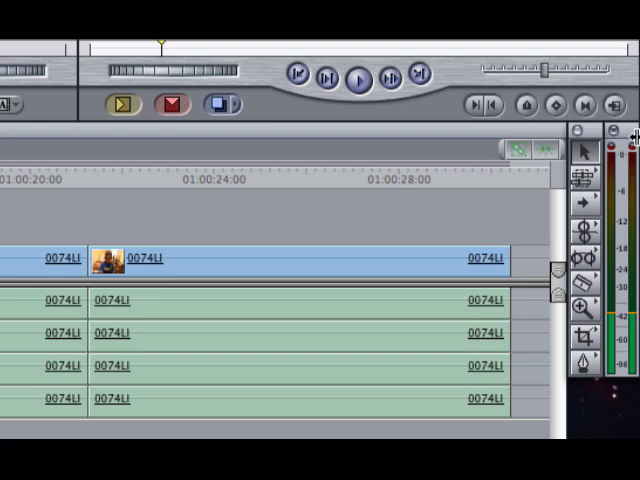
pyautogui.moveTo(628, 160)
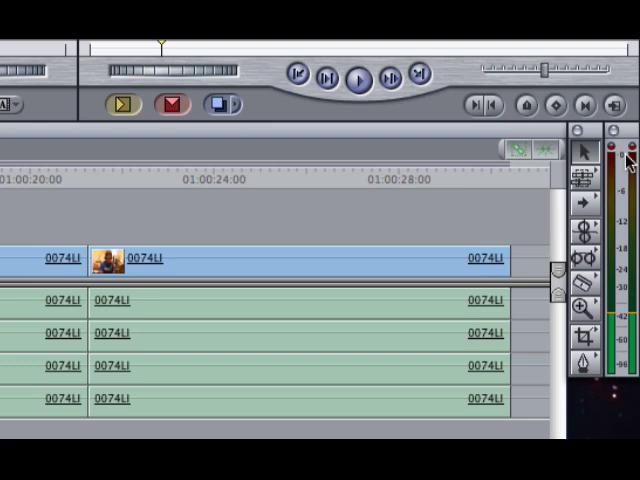
pyautogui.moveTo(146, 168)
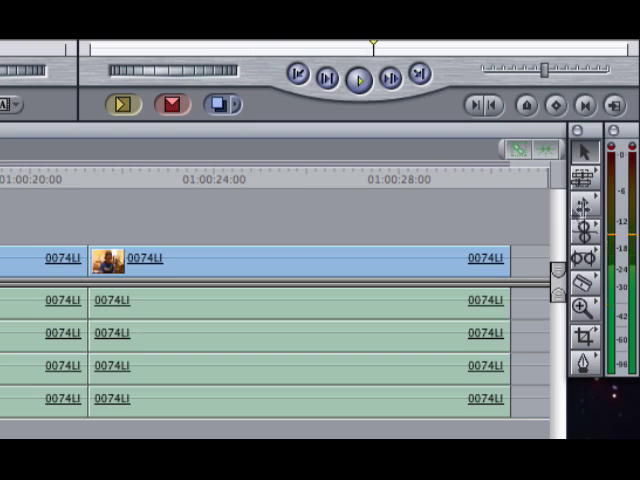
pyautogui.moveTo(264, 172)
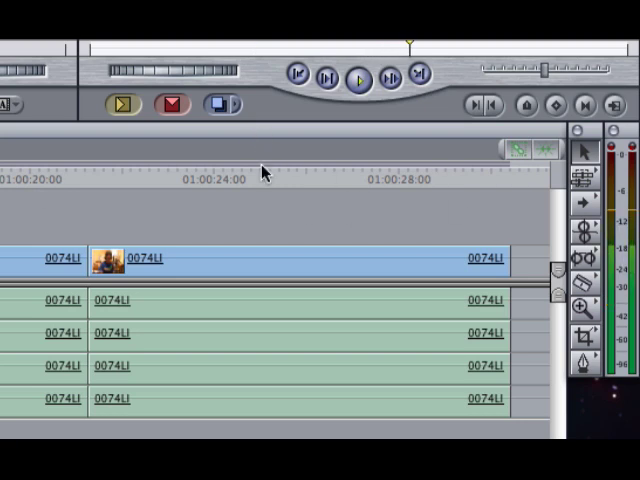